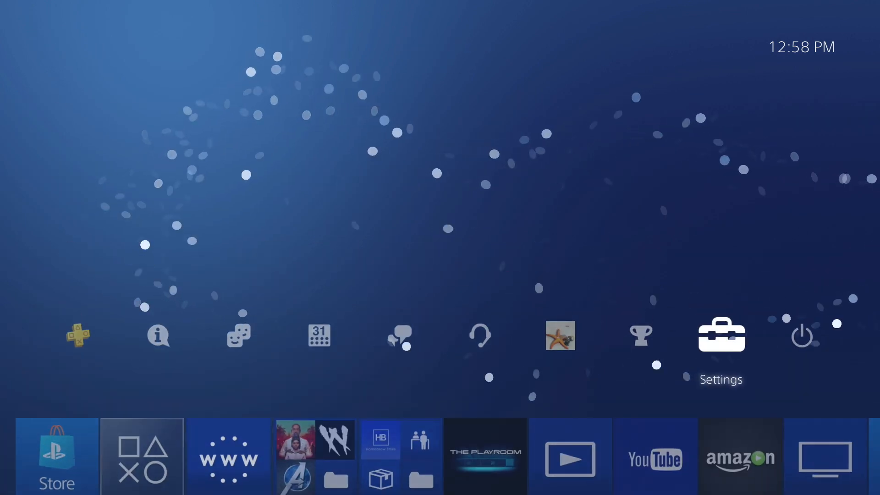
Launch the Internet Browser, return to Karo Host, and load the GoldHEN v2.0b2 payload
click(720, 334)
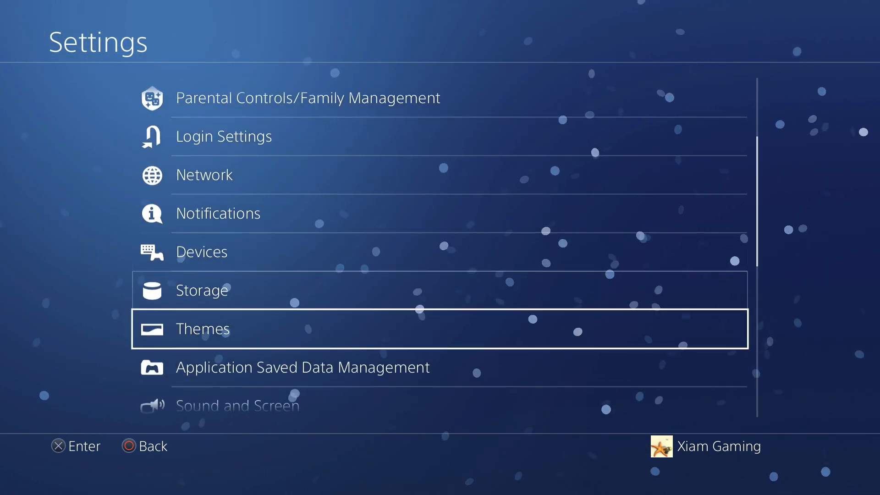
scroll(down, 3)
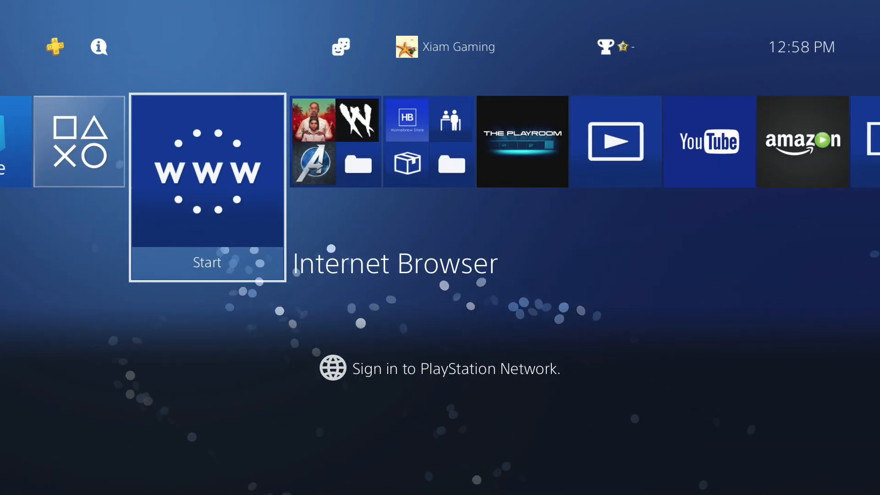
click(207, 185)
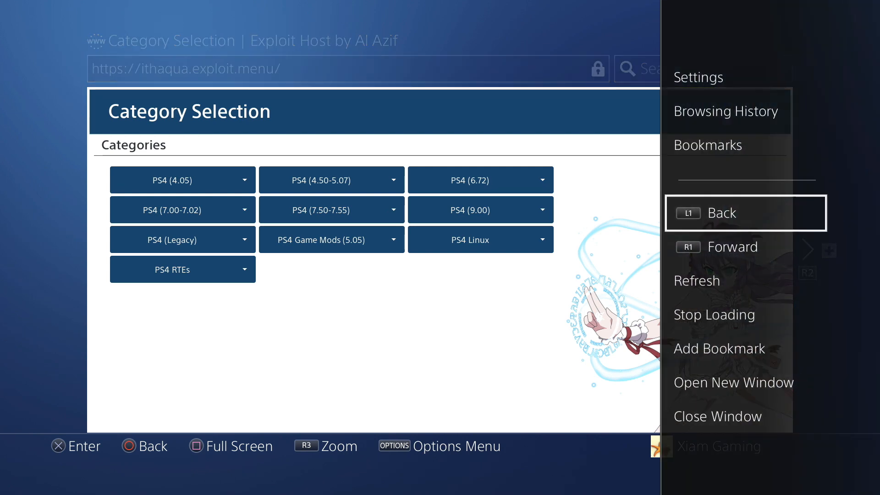
click(715, 145)
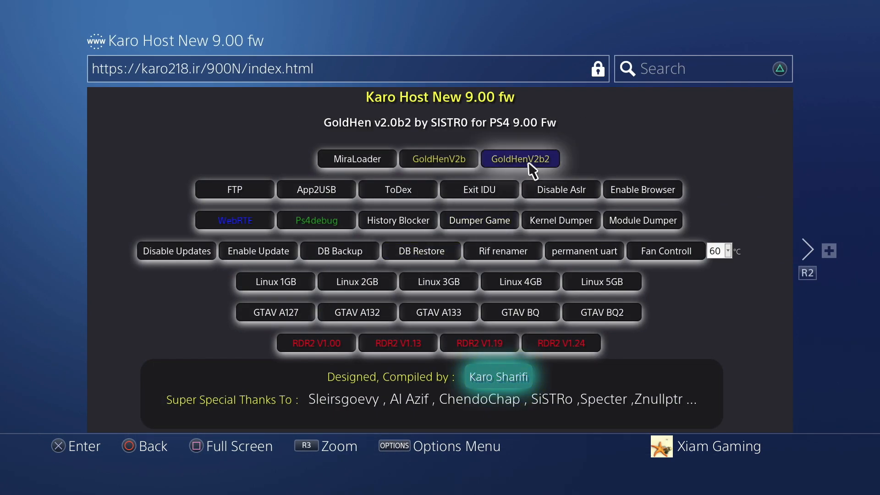
click(519, 158)
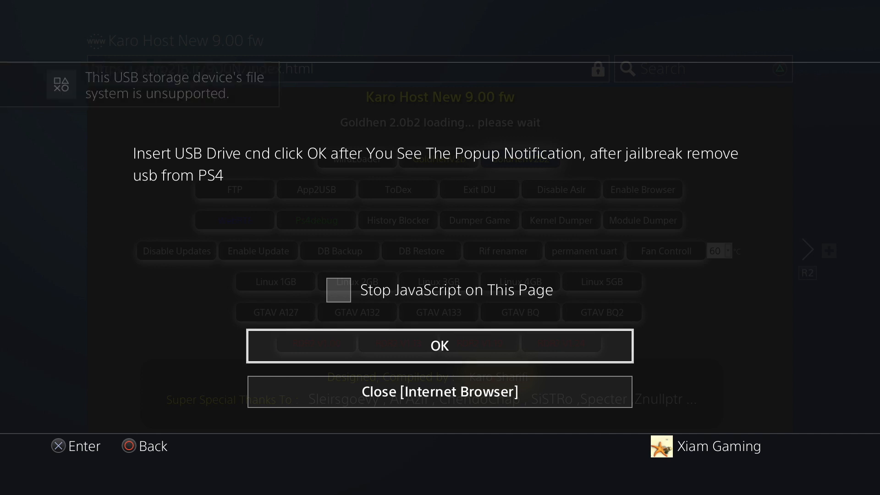
click(440, 345)
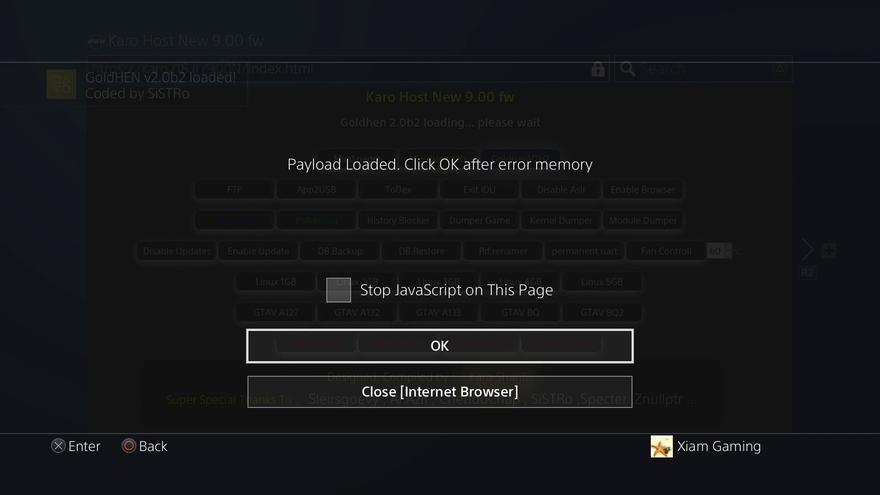
click(439, 345)
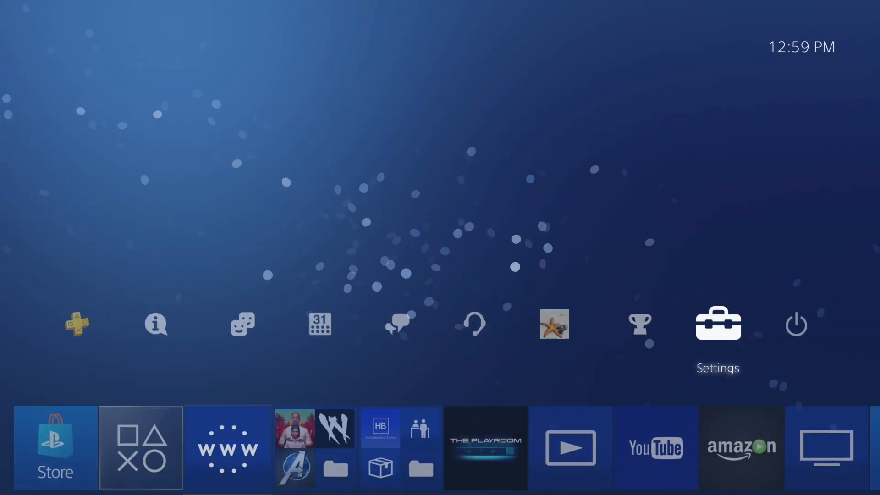
Check GoldHEN in Settings, then connect the console to the internet under Network
click(716, 324)
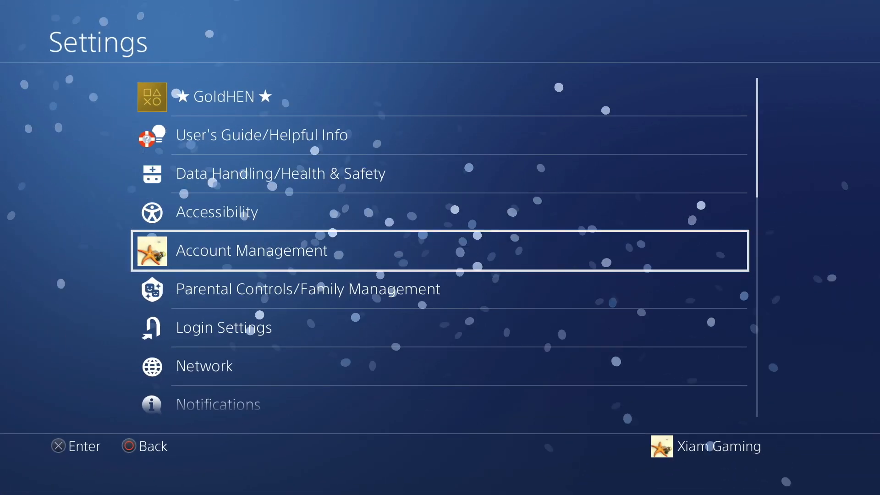
click(205, 365)
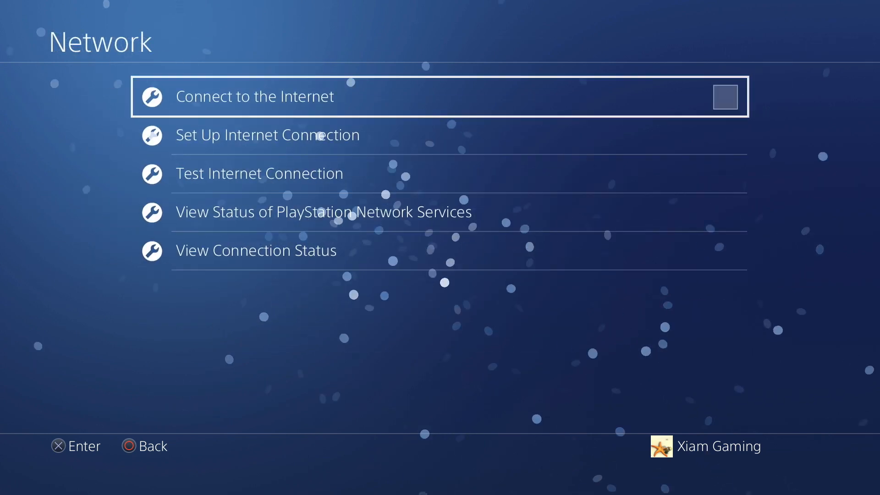
click(724, 97)
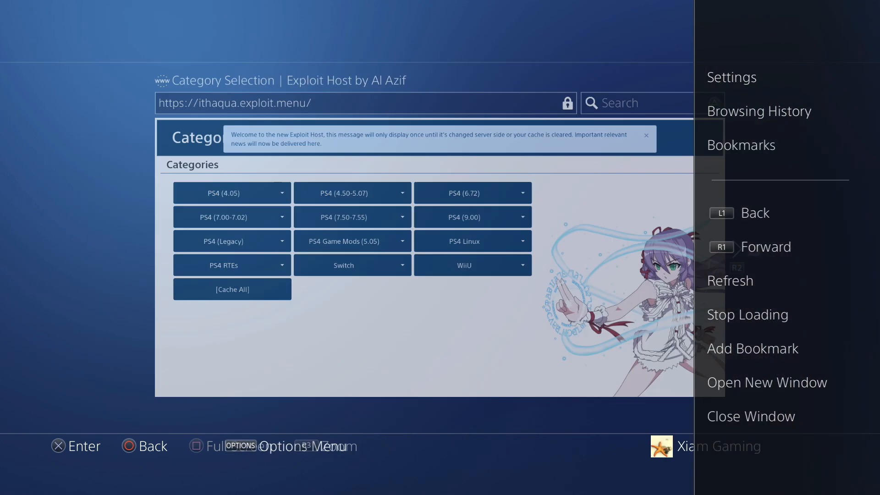
Return to Karo Host, run the ps4debug payload, and dismiss its loaded notification
click(740, 144)
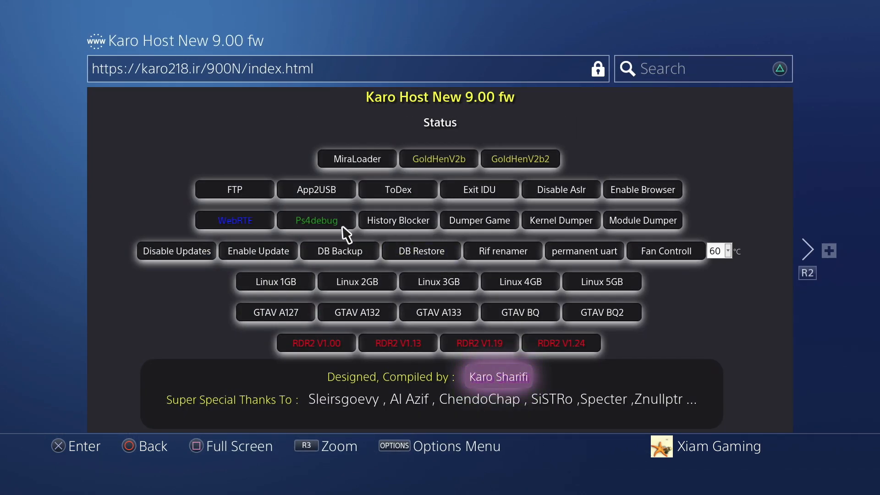
click(315, 219)
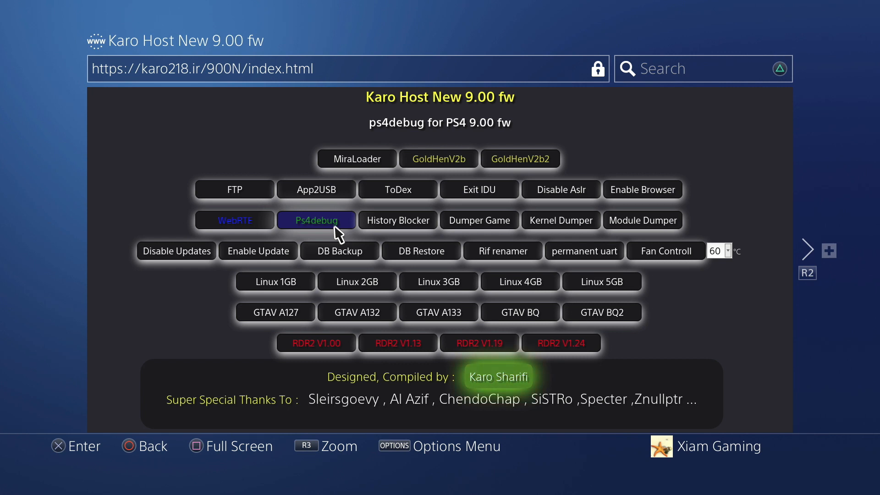
click(315, 219)
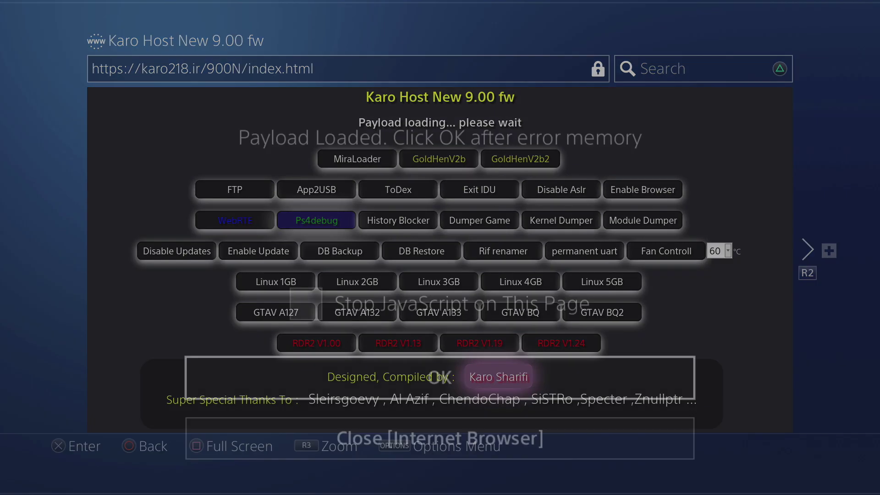
click(438, 377)
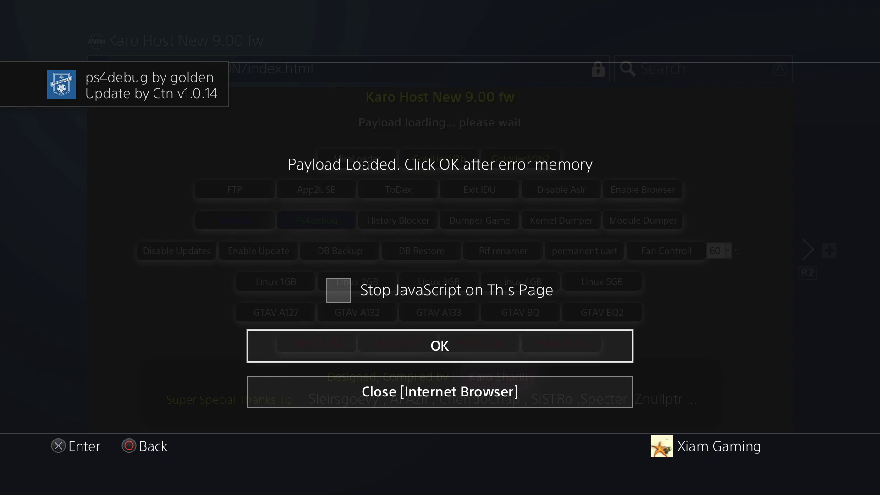
click(439, 345)
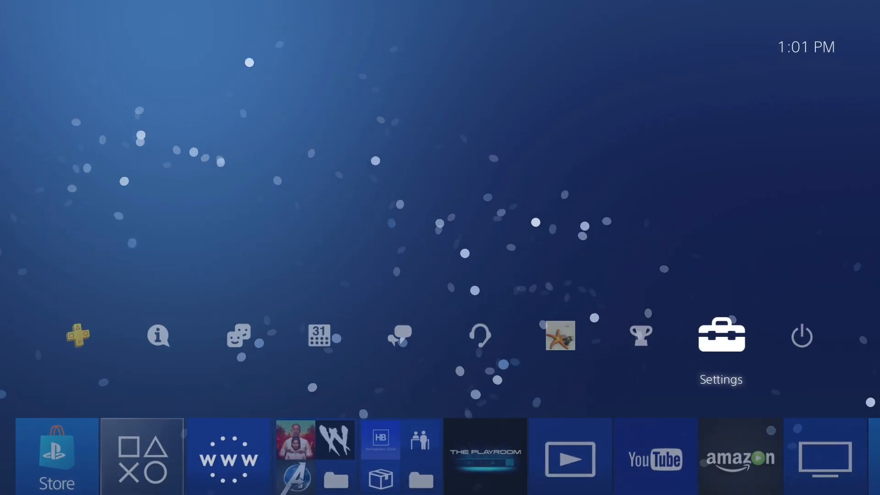
Open the PS4 Settings list from the function area, with GoldHEN listed at the top
click(720, 335)
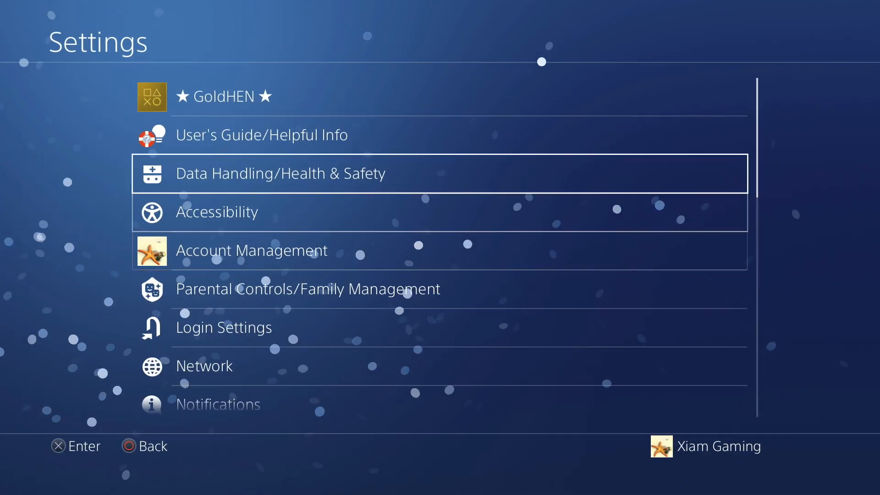
click(220, 96)
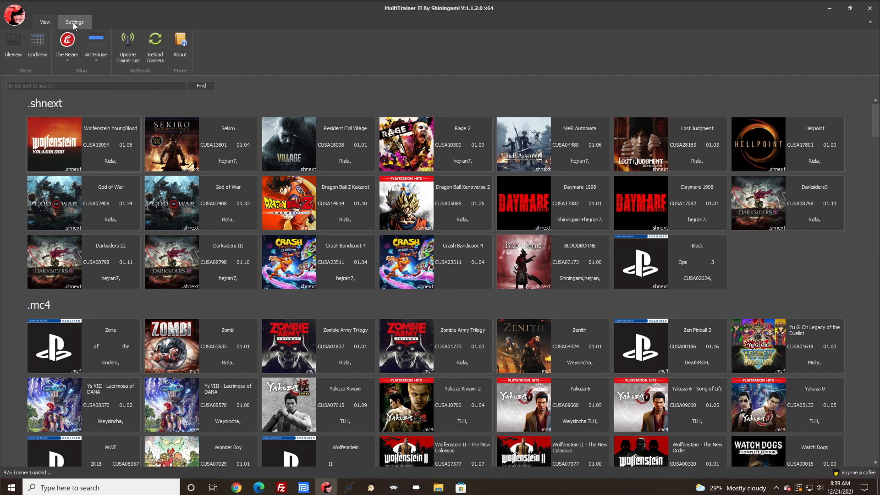
Show MultiTrainer II's Settings tab with PS4 IP 192.168.1.197 and port 9090
click(74, 21)
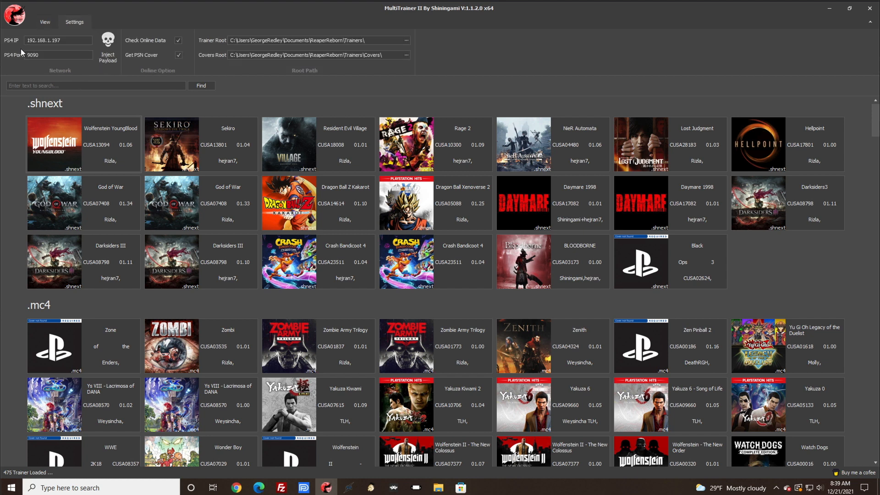
mouse_move(55, 52)
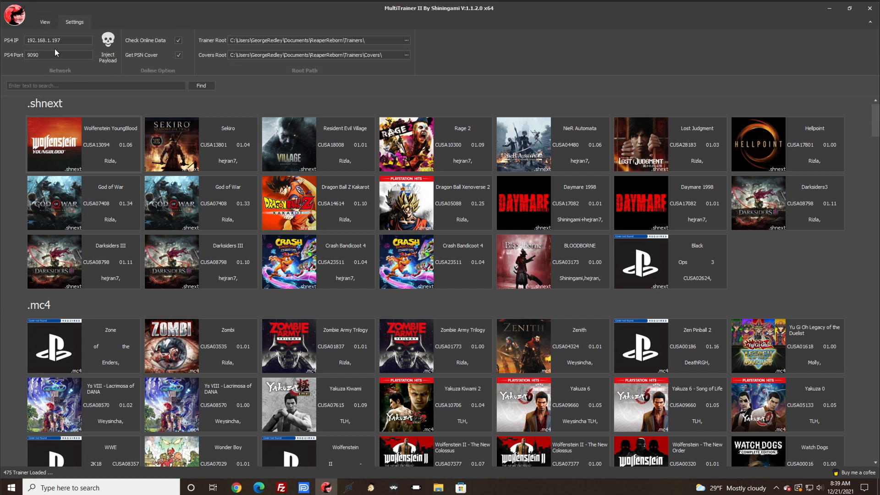
mouse_move(17, 60)
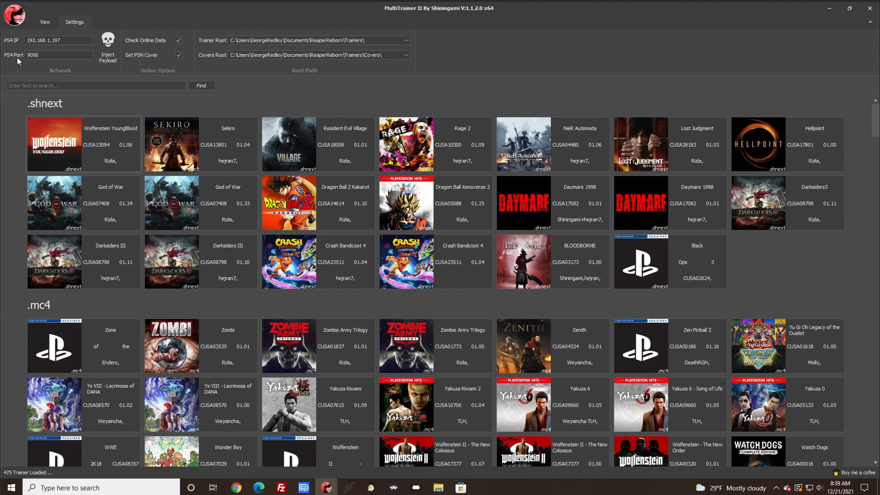
mouse_move(32, 65)
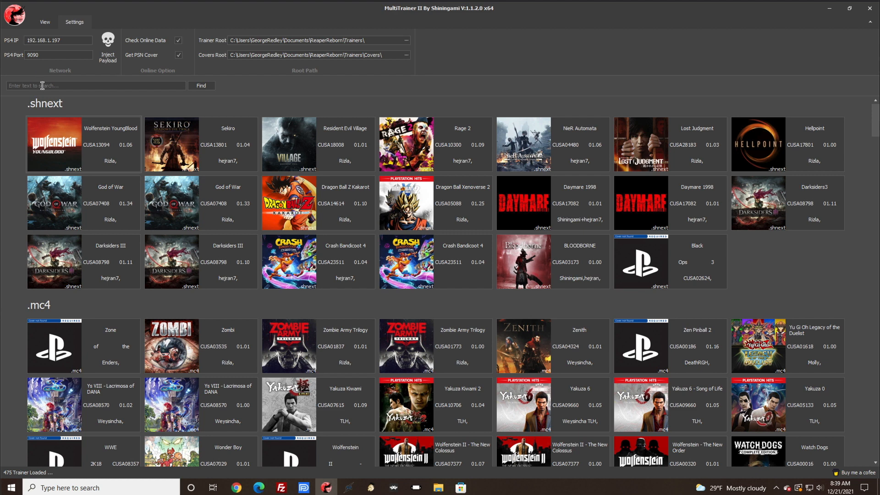
Paste 'metal' into the trainer search and filter to the Metal Gear Solid V trainers
right_click(43, 85)
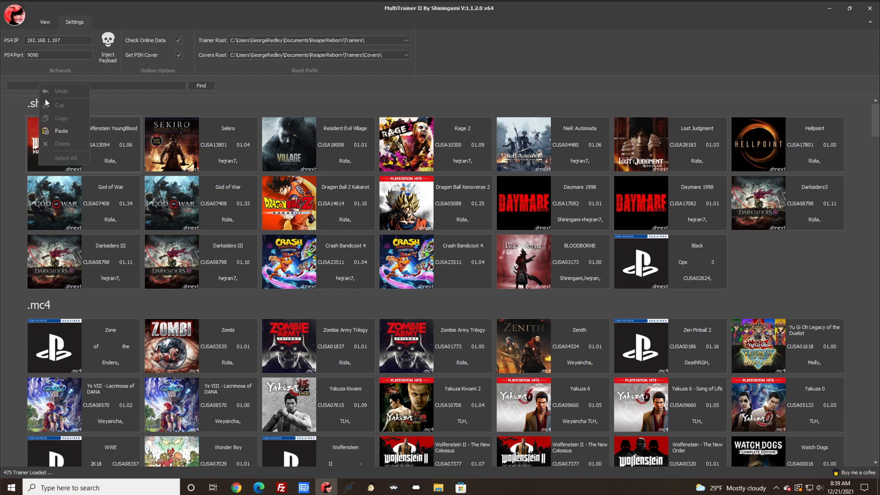
click(61, 130)
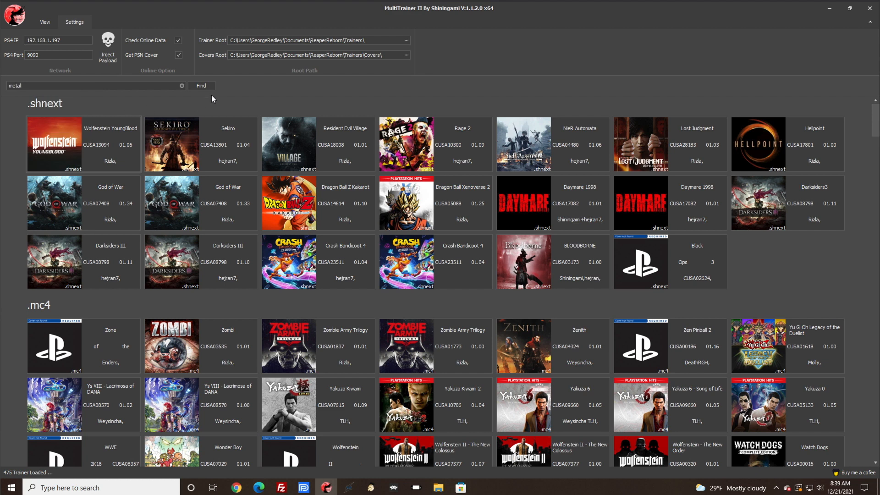
click(200, 85)
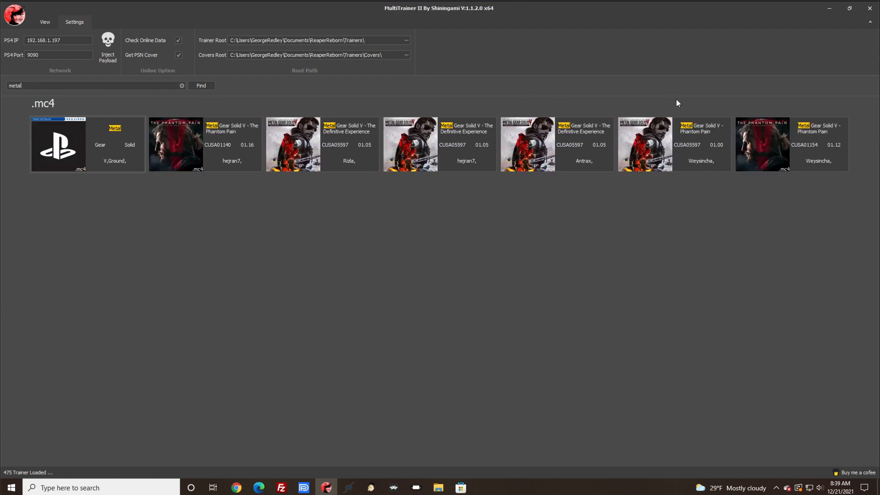
mouse_move(687, 158)
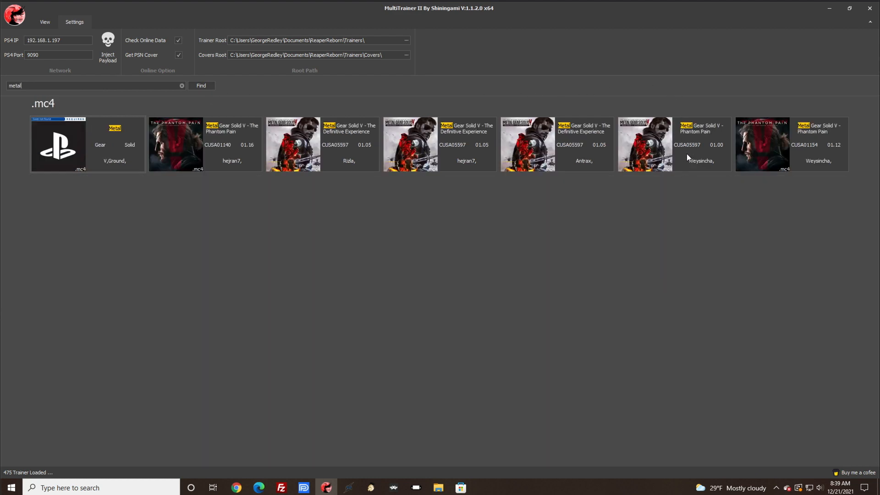
mouse_move(677, 152)
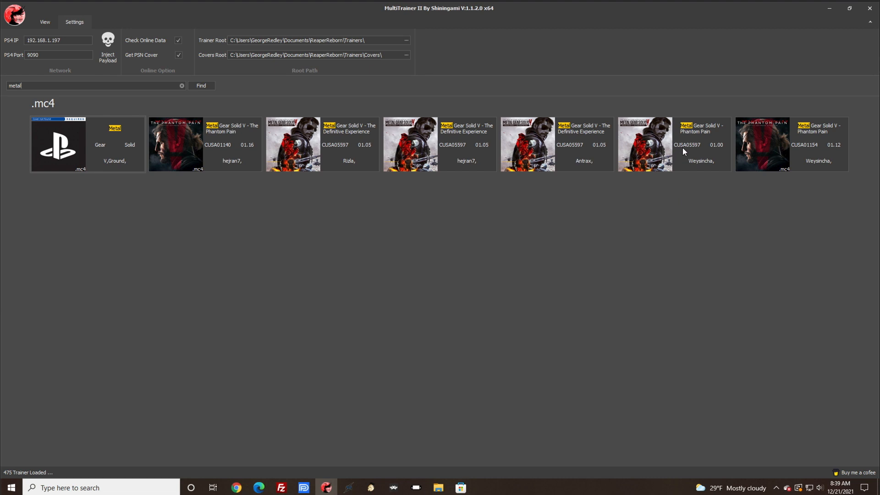
mouse_move(695, 151)
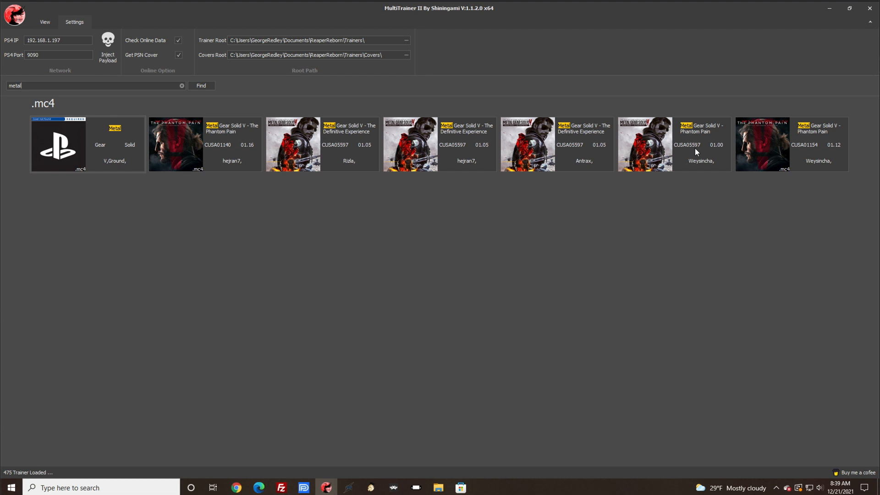
mouse_move(716, 152)
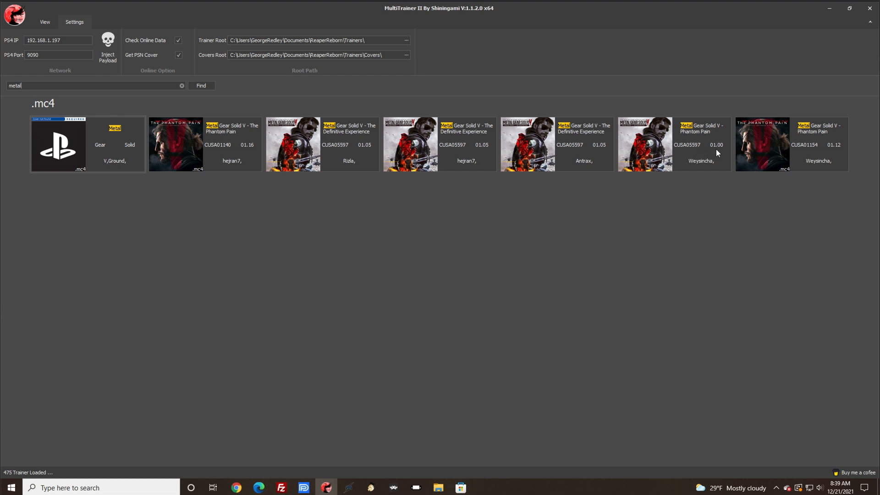
mouse_move(690, 155)
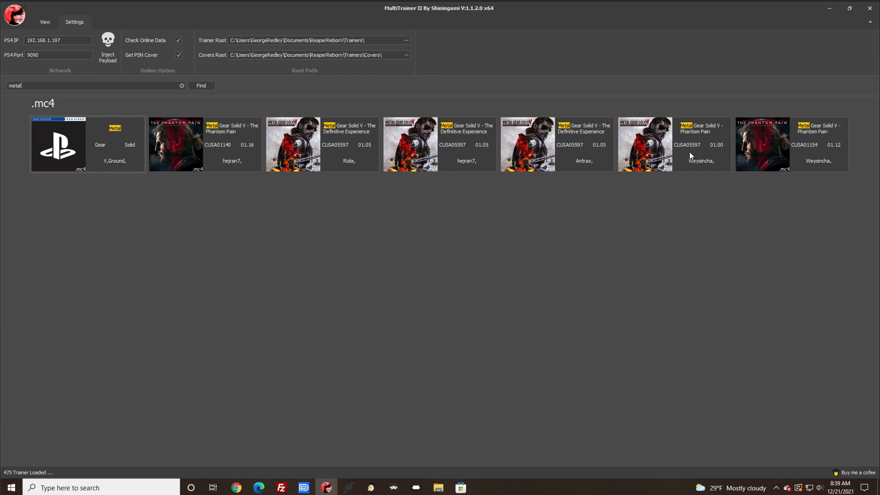
mouse_move(354, 101)
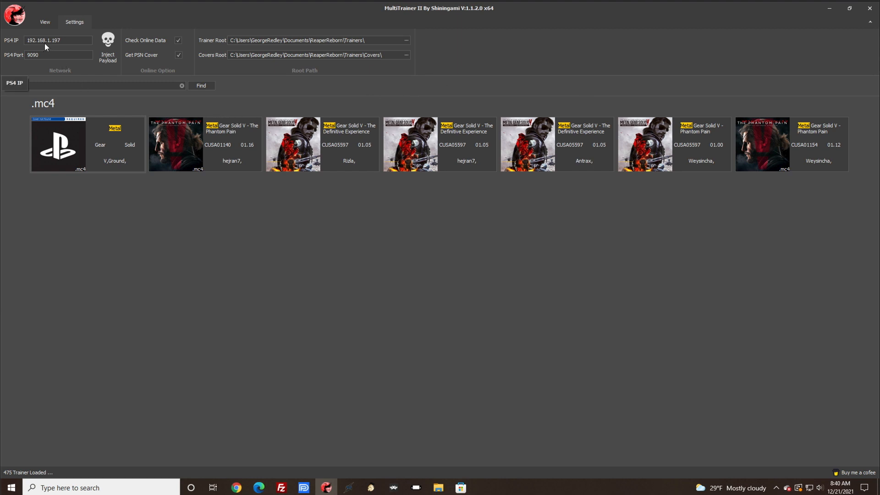
text(metal)
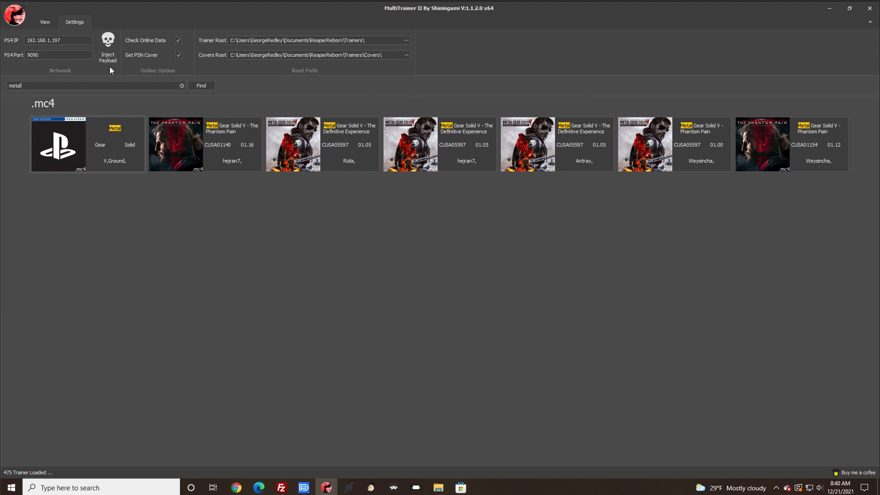
Inject the payload into the PS4 from MultiTrainer II
click(107, 44)
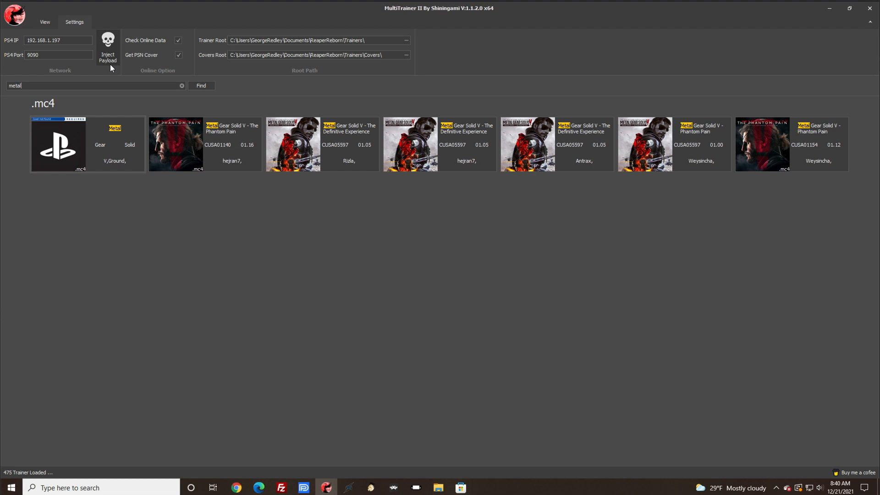
mouse_move(665, 135)
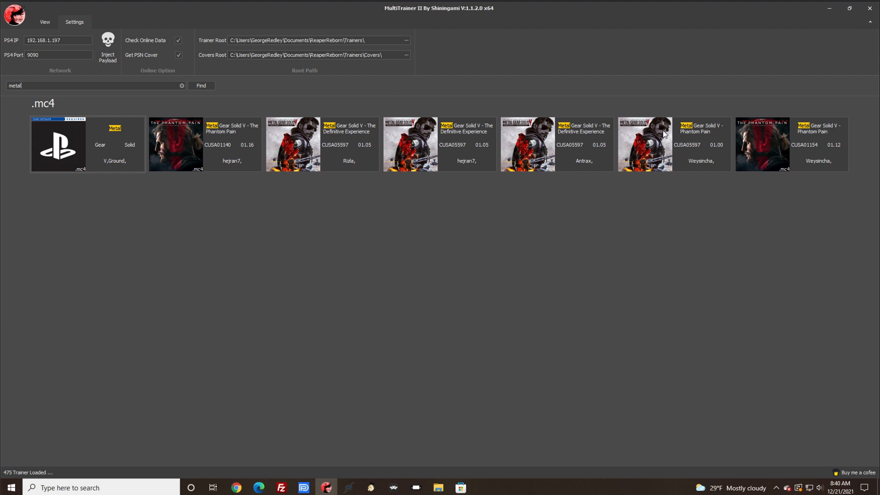
mouse_move(655, 158)
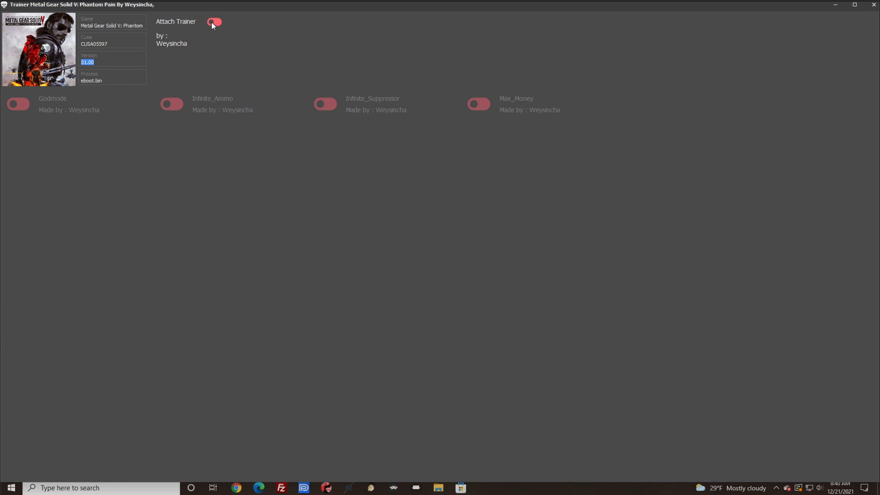
Switch the Phantom Pain 01.00 trainer's Attach Trainer toggle on until it turns green
click(214, 22)
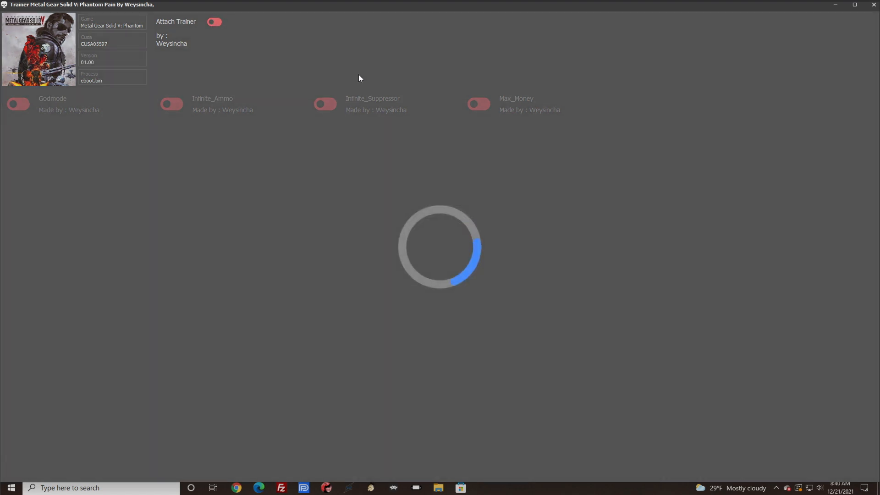
click(214, 22)
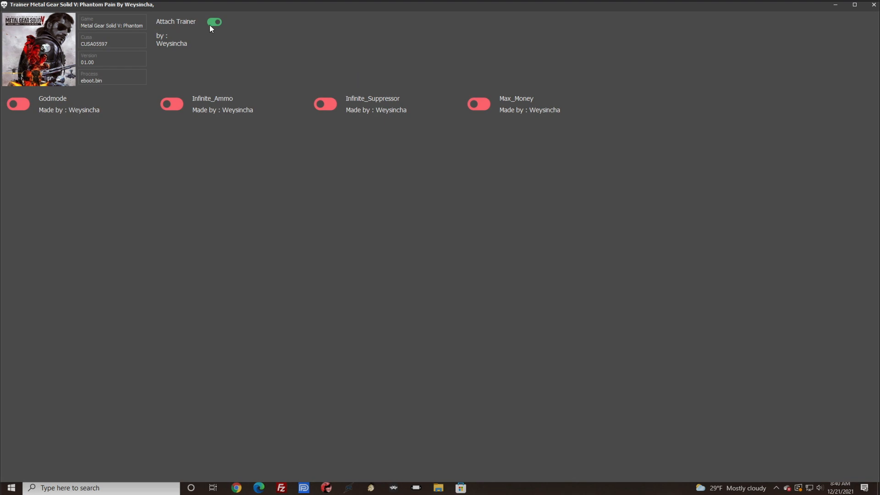
mouse_move(212, 32)
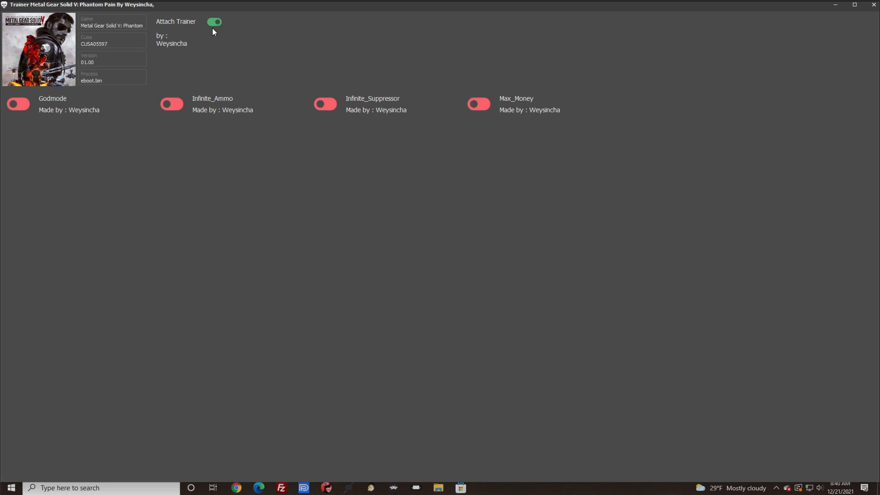
mouse_move(476, 272)
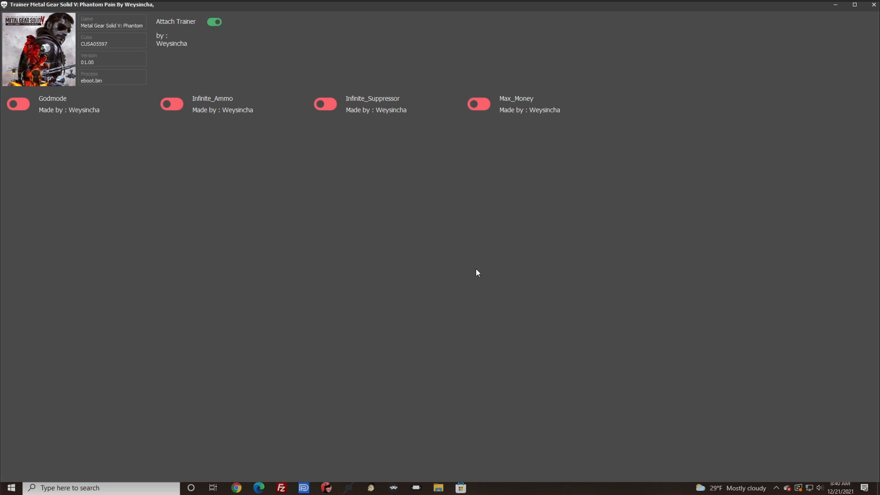
mouse_move(490, 322)
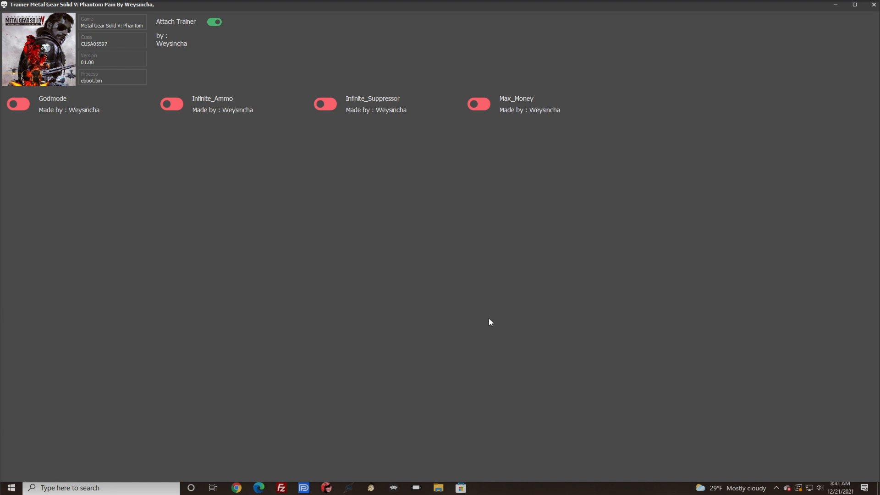
mouse_move(490, 311)
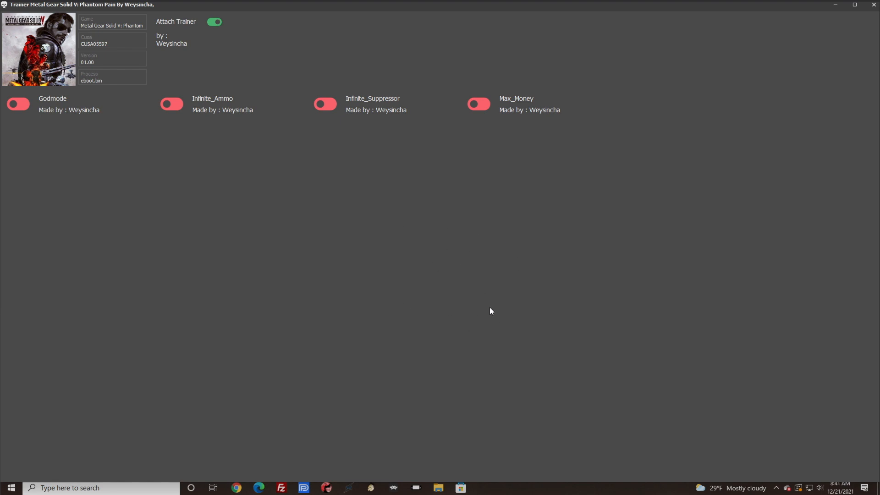
mouse_move(178, 170)
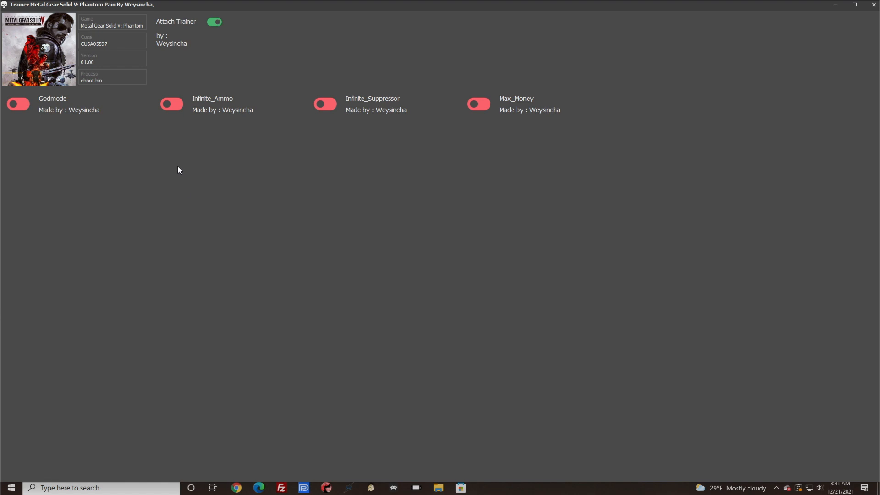
mouse_move(187, 50)
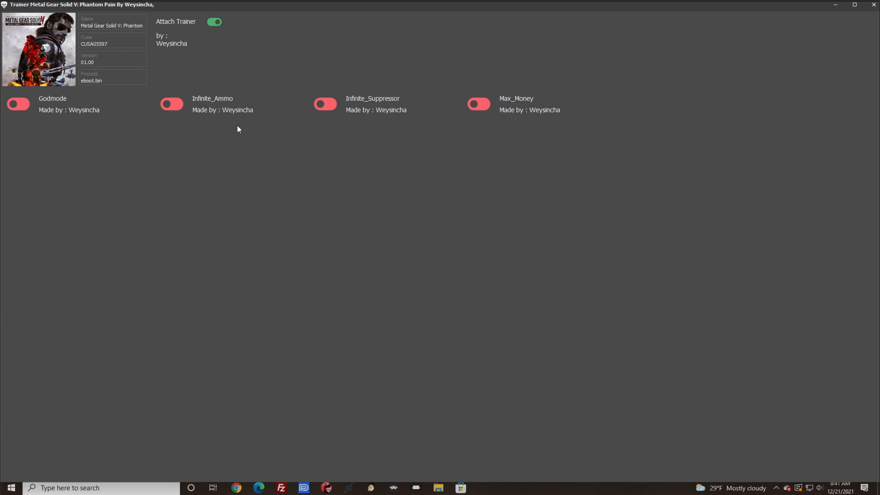
mouse_move(162, 123)
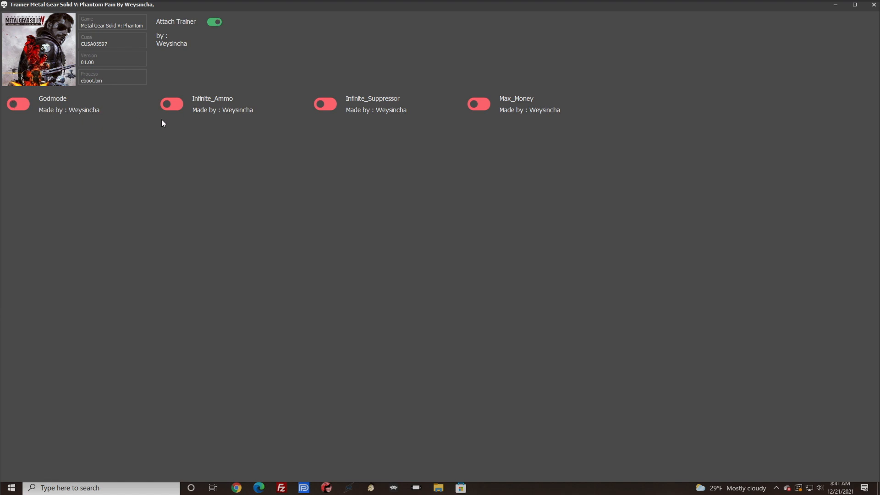